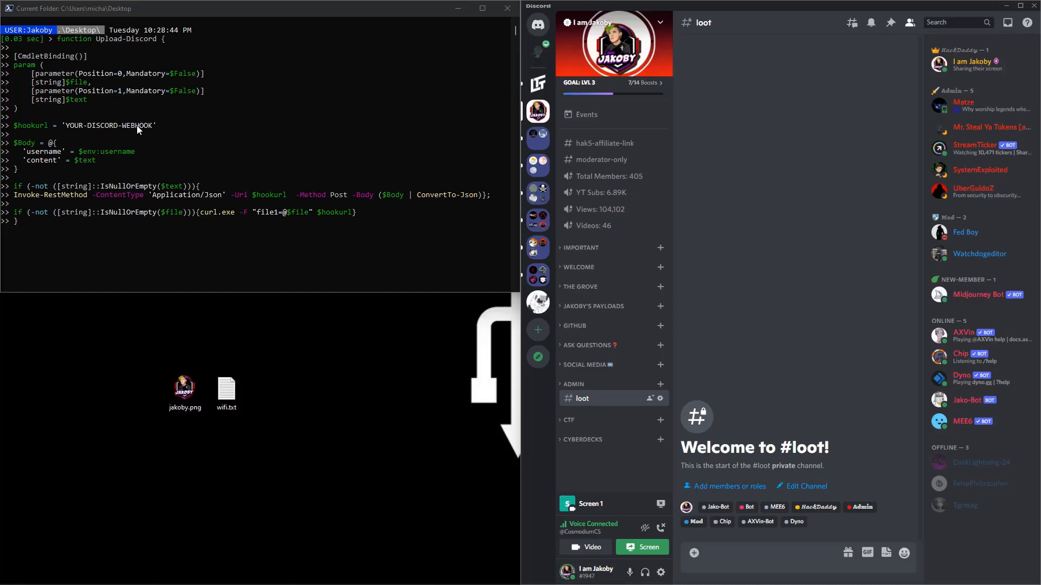
# Define the Upload-Discord function with its webhook URL in the session
pyautogui.press('Return')
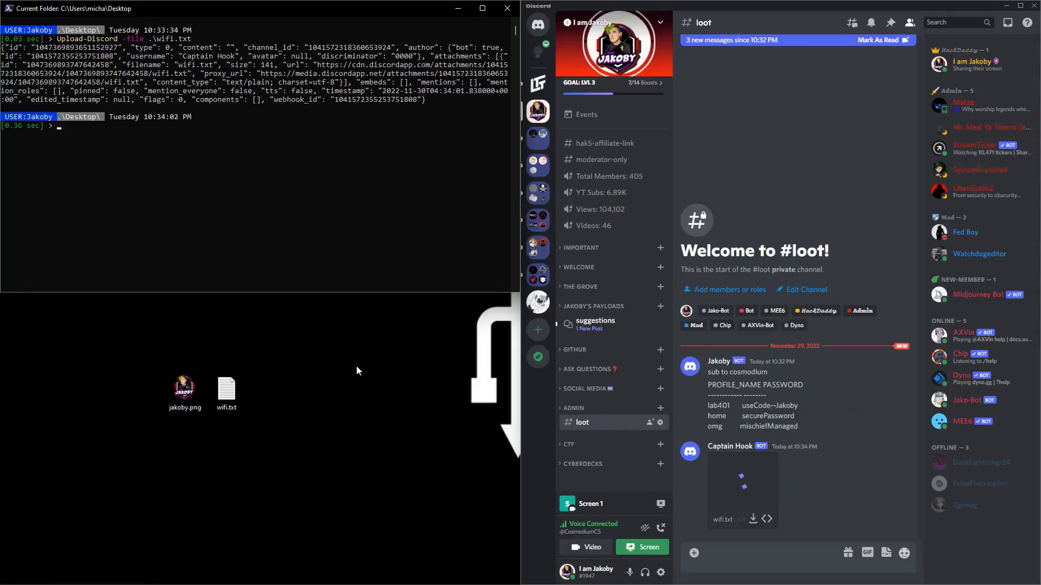
# Begin a new Upload-Discord -file command after confirming wifi.txt arrived in Discord
pyautogui.write('Upload-Discord -file')
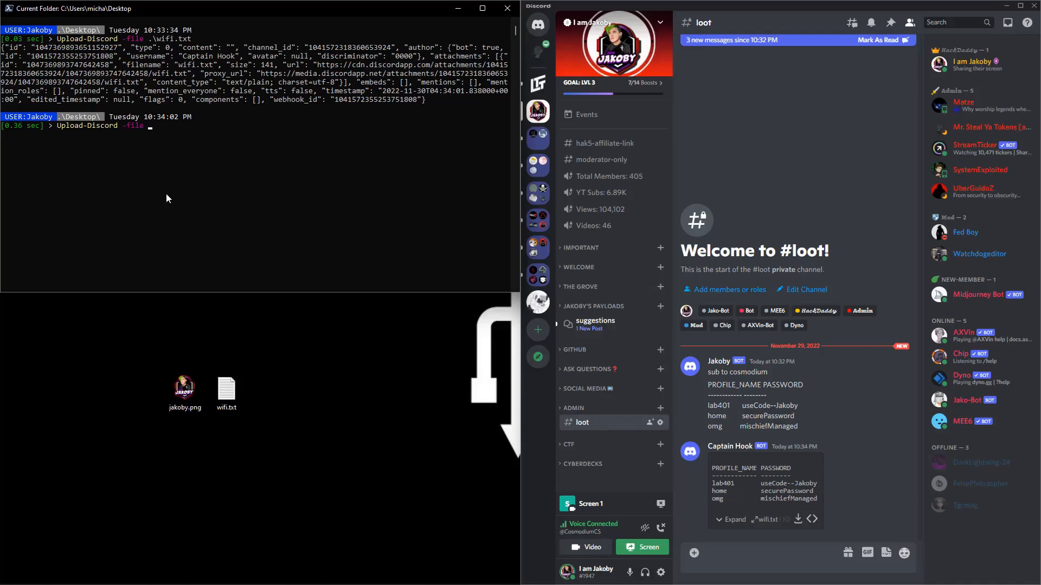
# Run the next Upload-Discord -file upload with the completed file name
pyautogui.press('Return')
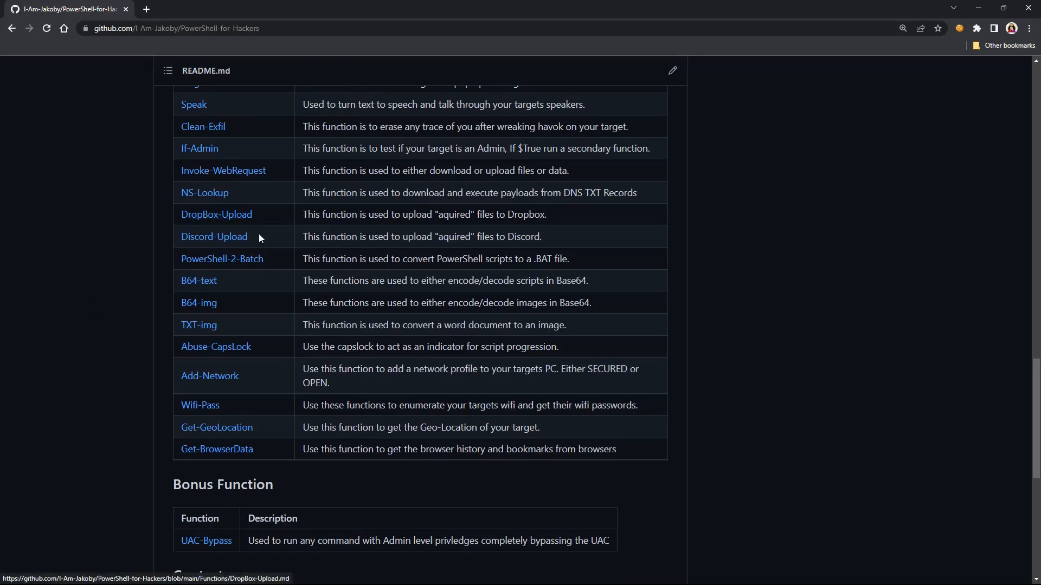
pyautogui.scroll(3)
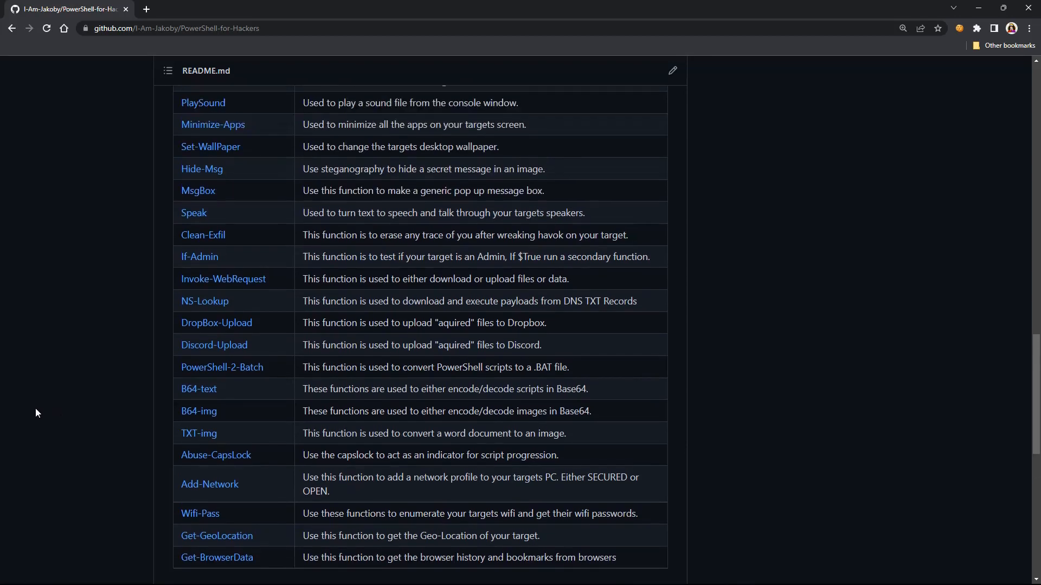
pyautogui.click(214, 345)
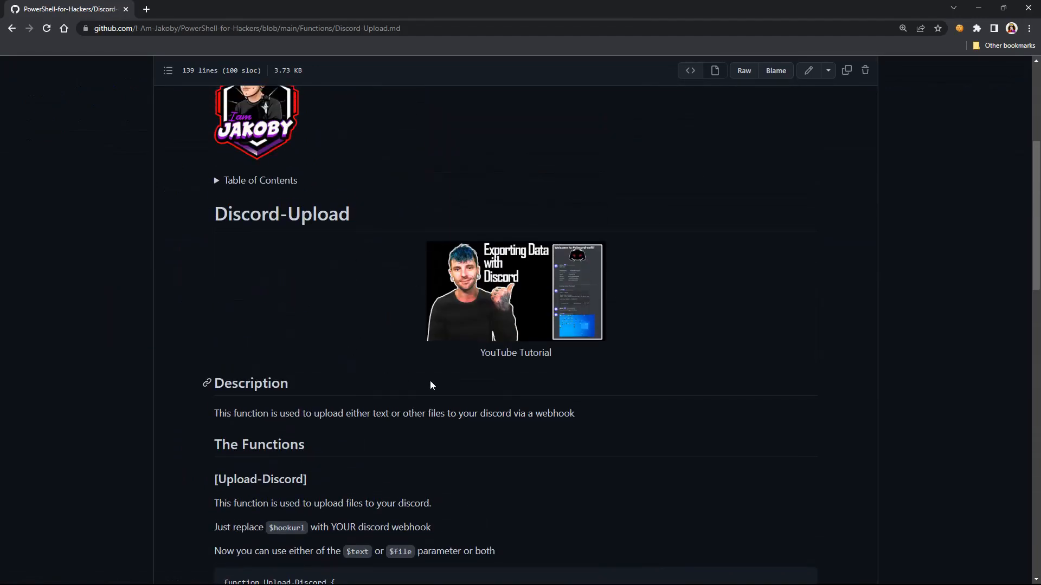